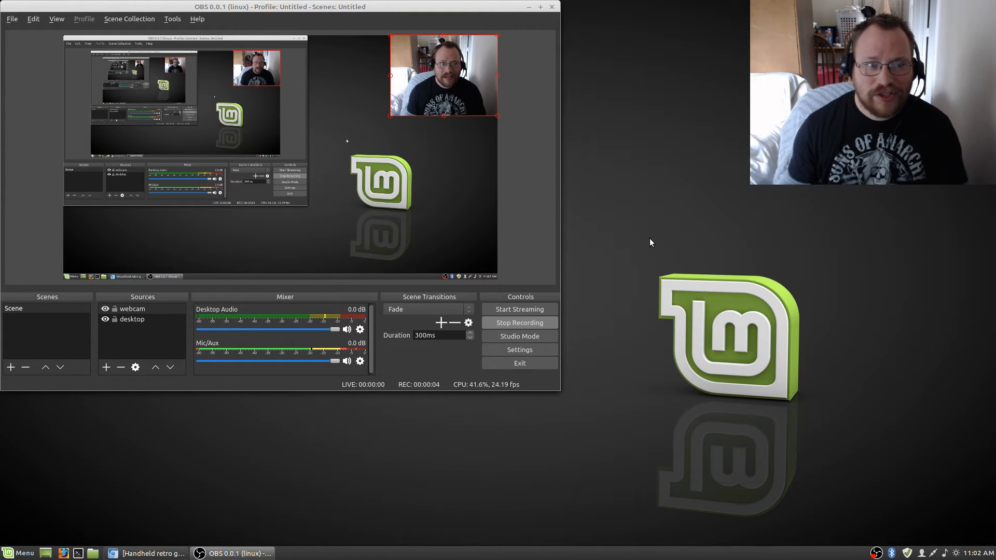
mouse_move(589, 4)
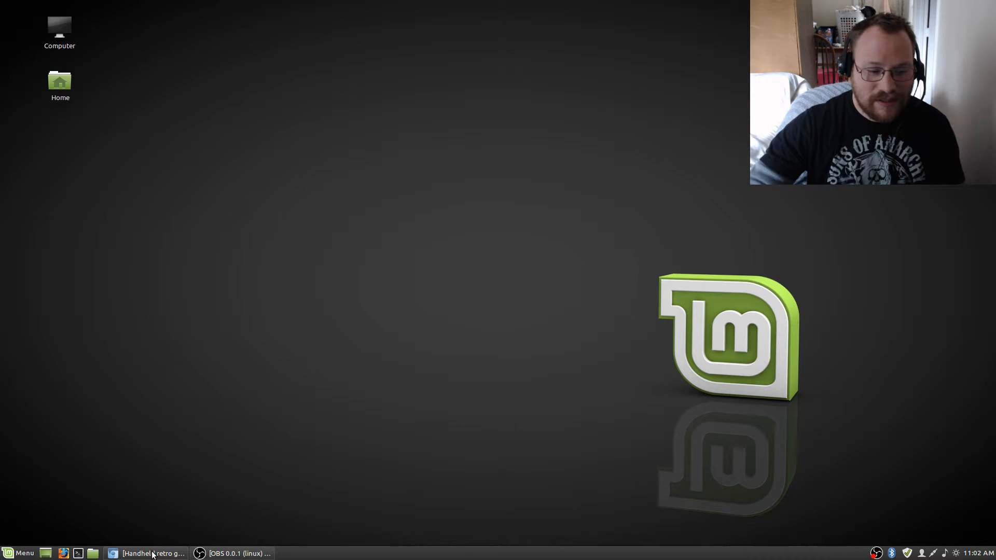
Step: Restore the LinuxGizmos Odroid-Go Advance article and scroll to the emulated systems, RAM, display and controls sections
left_click(147, 554)
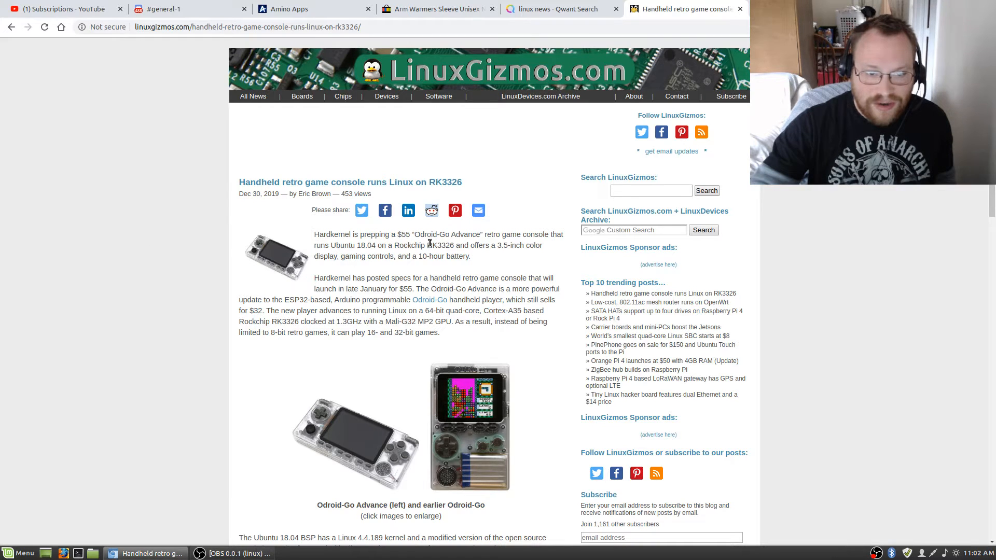
mouse_move(478, 257)
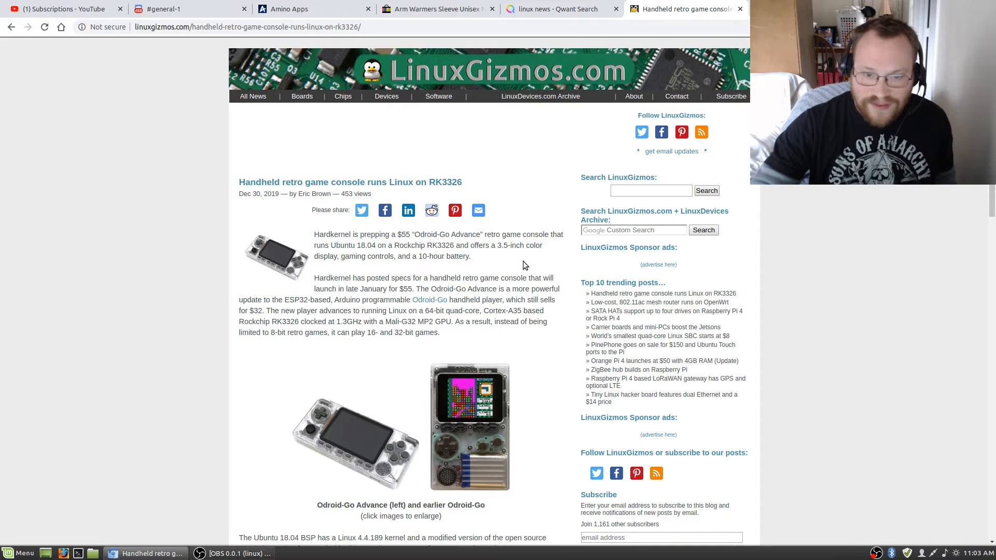
mouse_move(433, 265)
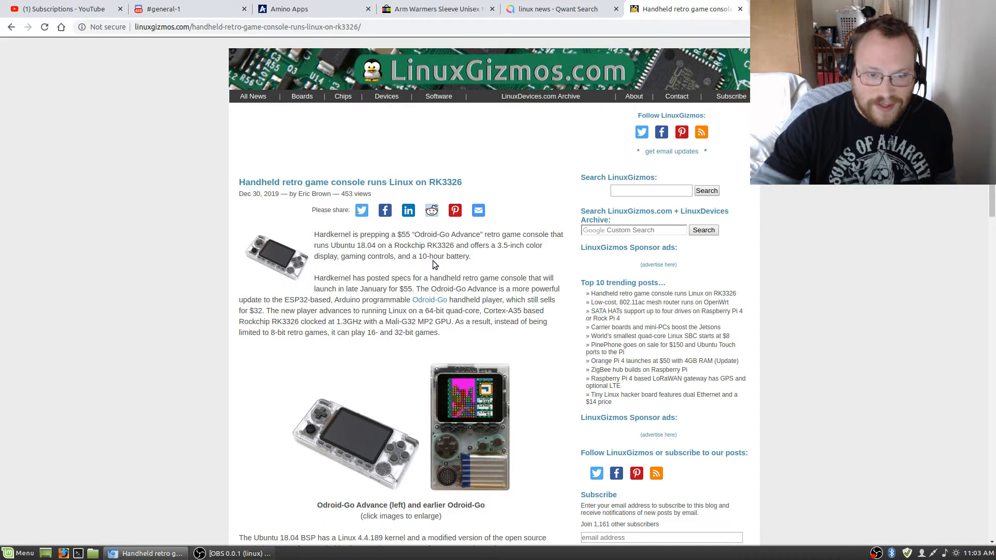
mouse_move(473, 271)
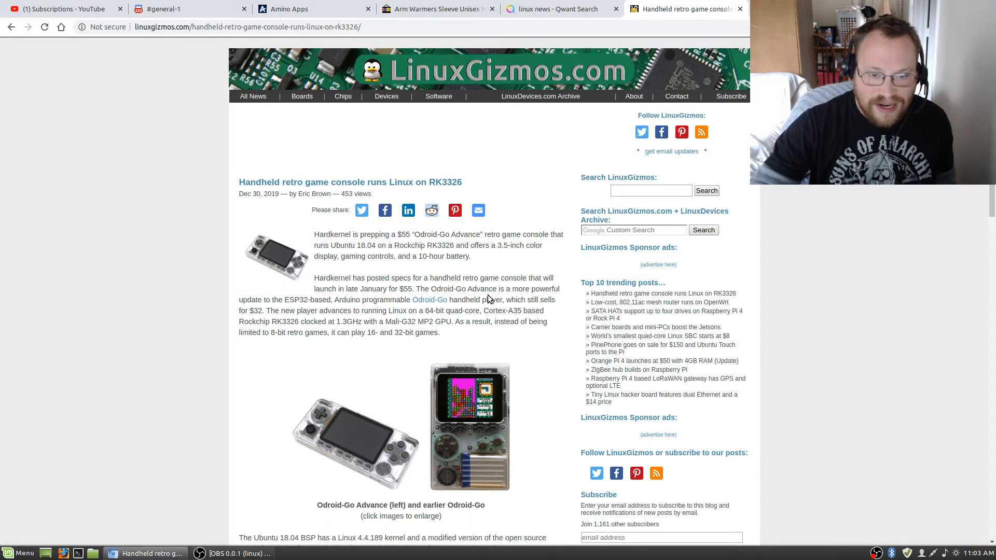
mouse_move(320, 306)
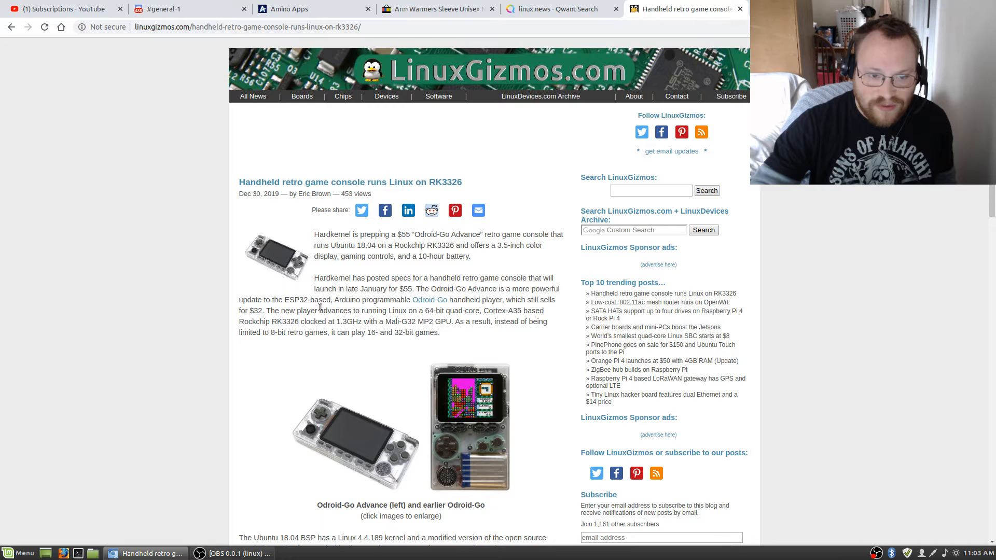
mouse_move(497, 309)
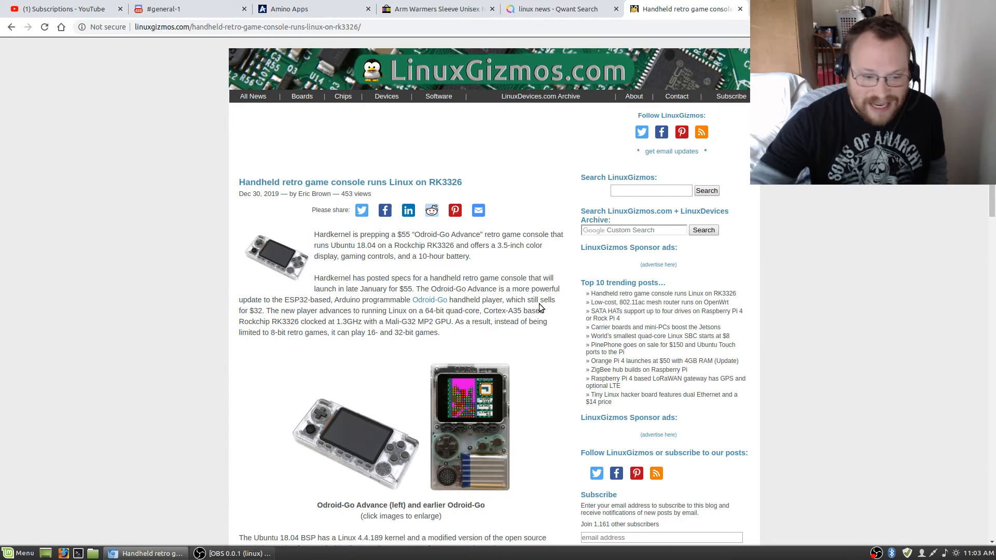
scroll("down", 3)
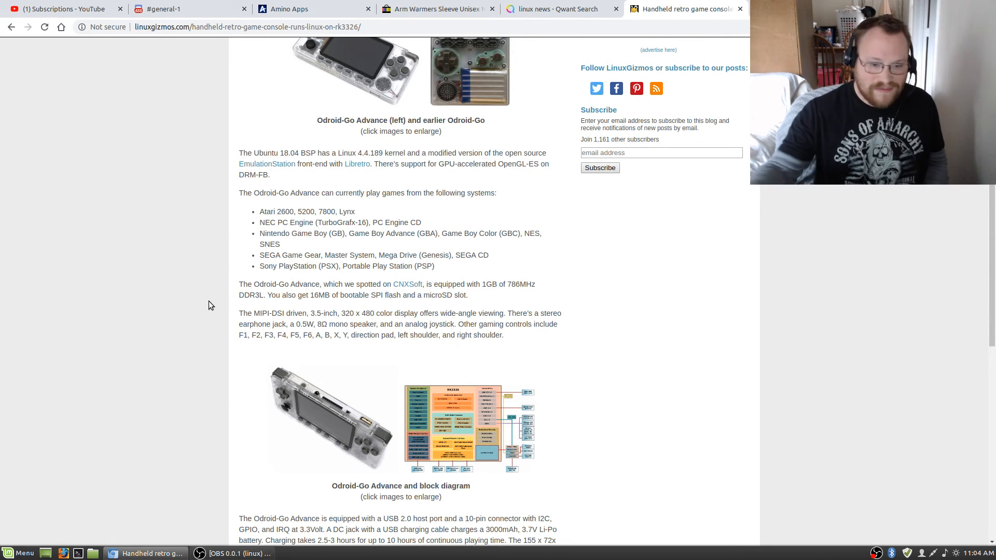
Step: Scroll down to the Further information section with the late-January $55 launch note
scroll("down", 3)
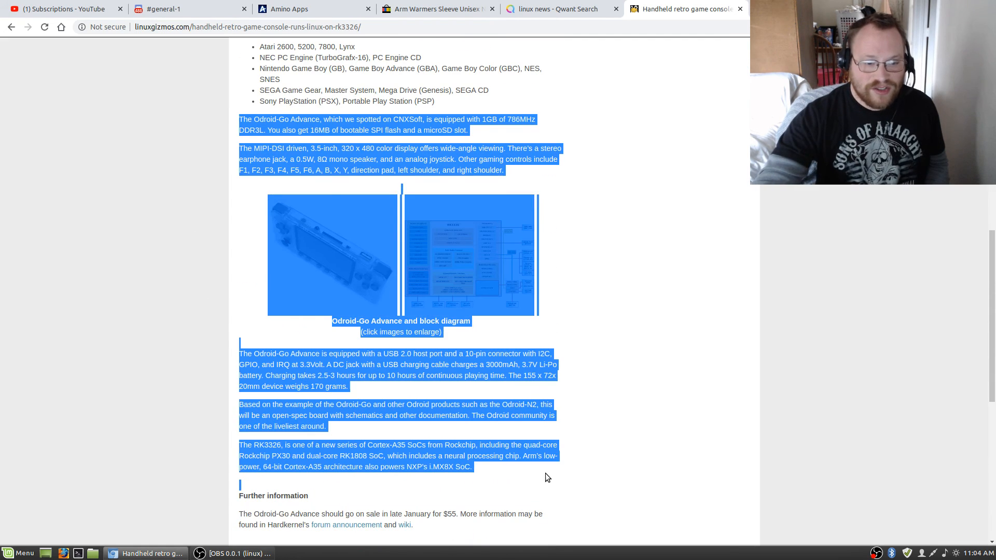
mouse_move(648, 314)
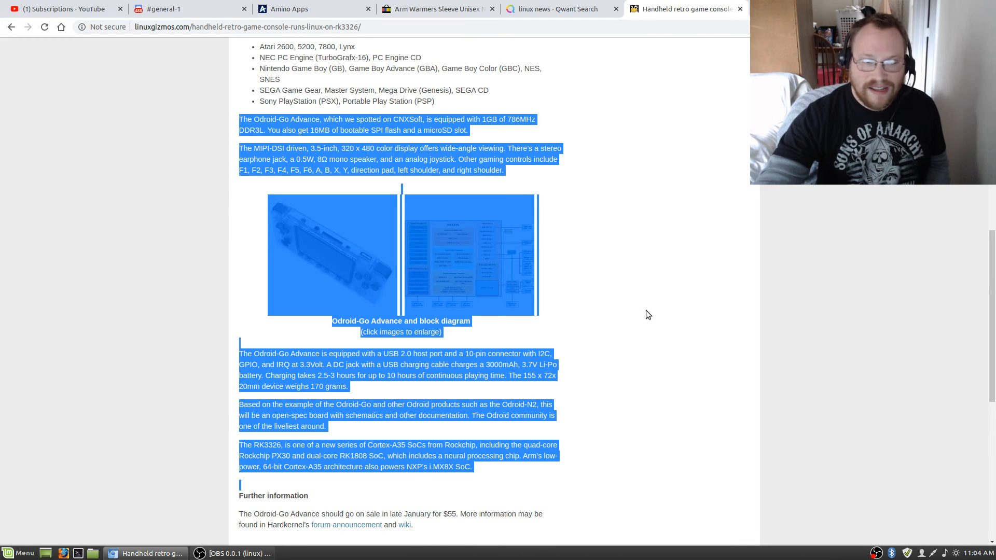
mouse_move(637, 311)
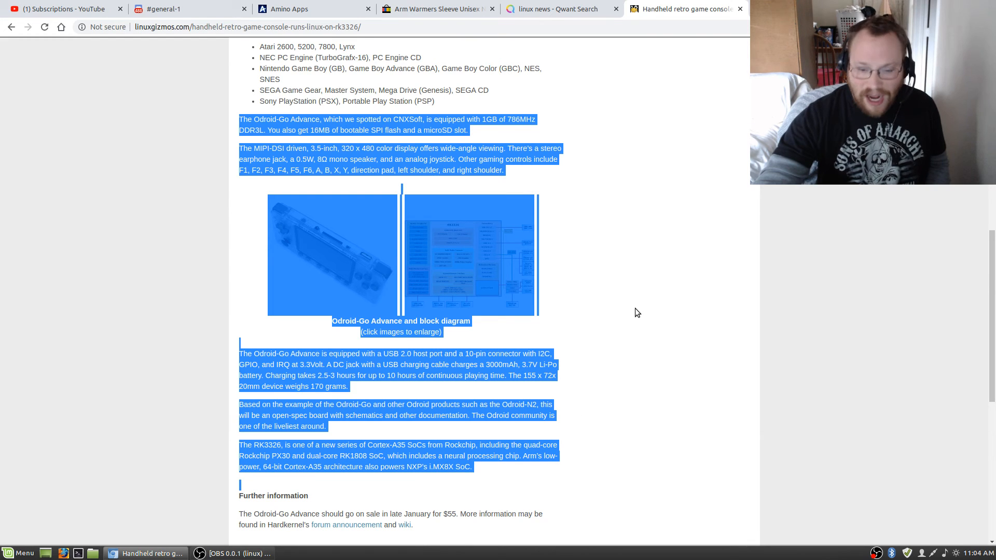
Step: Click an empty spot on the page to clear the highlight over the later paragraphs
left_click(637, 311)
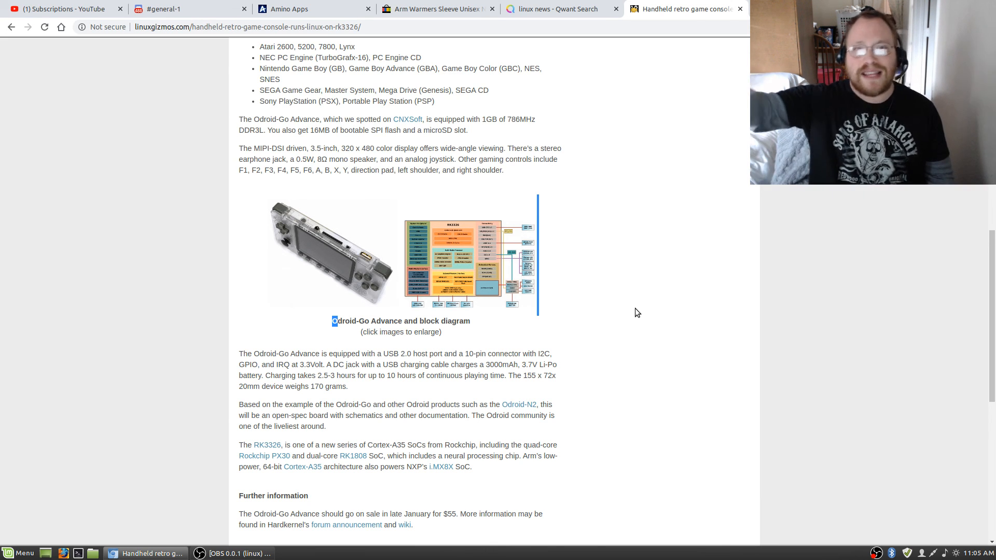
mouse_move(798, 467)
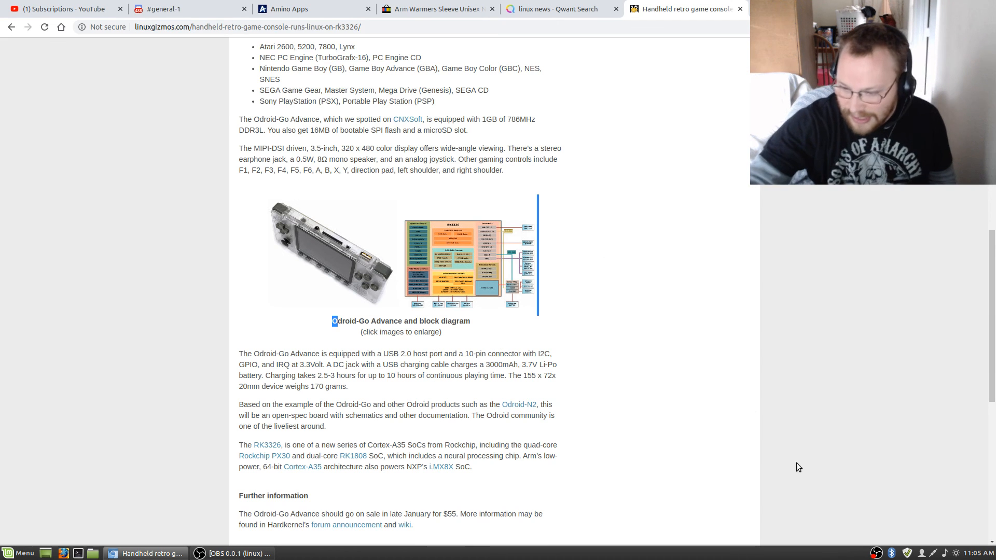